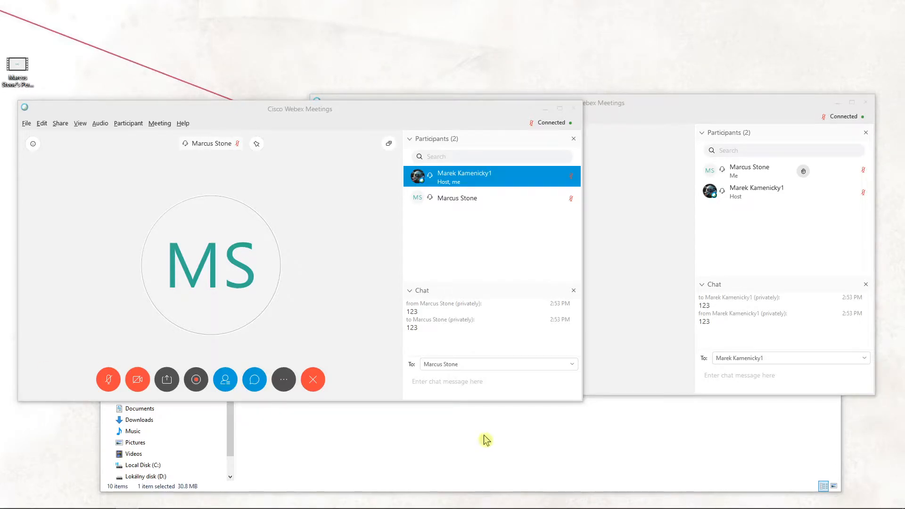
pyautogui.moveTo(492, 440)
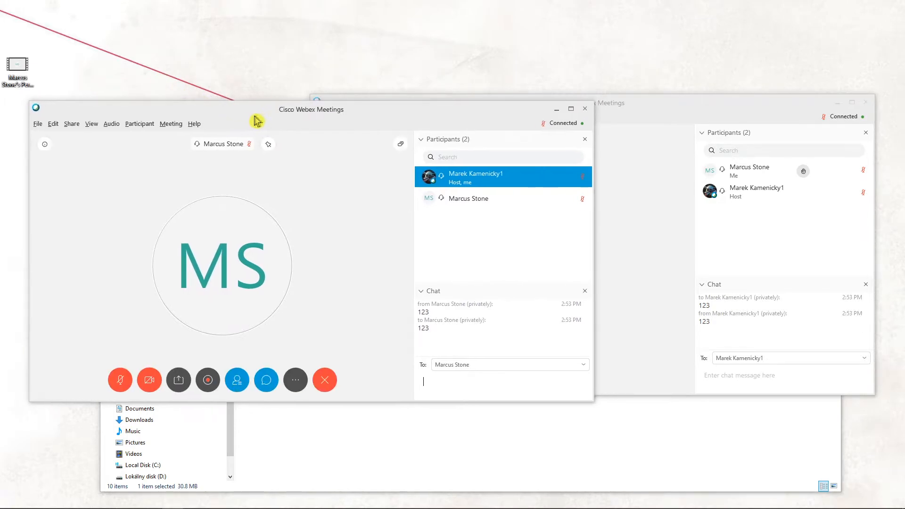
# Show the Meeting Information dialog with the meeting number and access code
pyautogui.moveTo(312, 109); pyautogui.dragTo(297, 108)
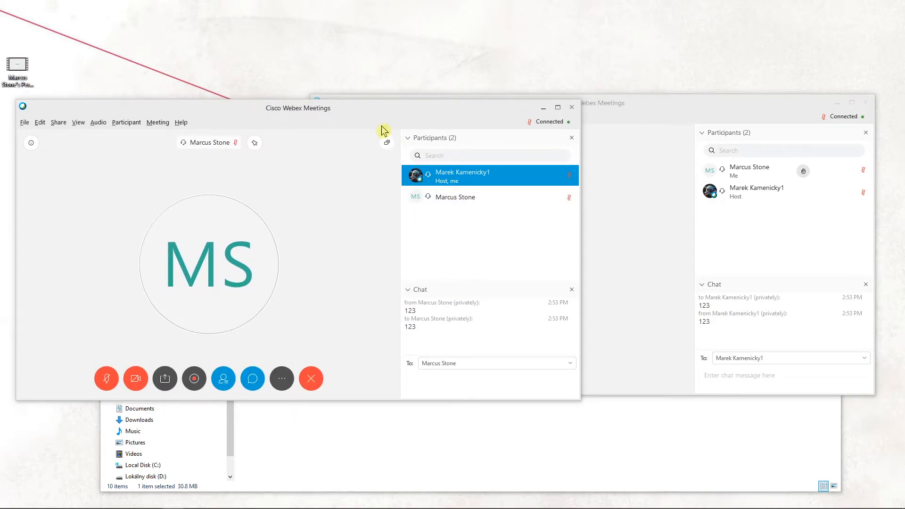
pyautogui.moveTo(155, 125)
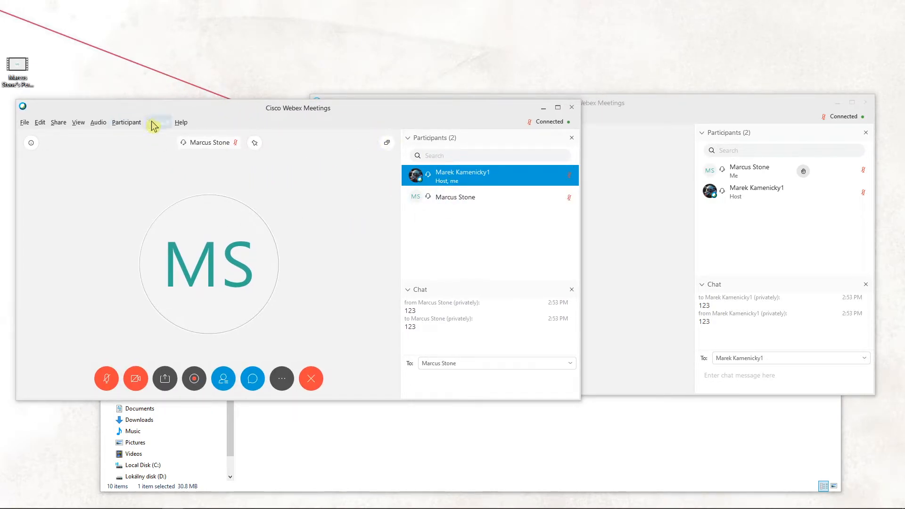
pyautogui.click(158, 121)
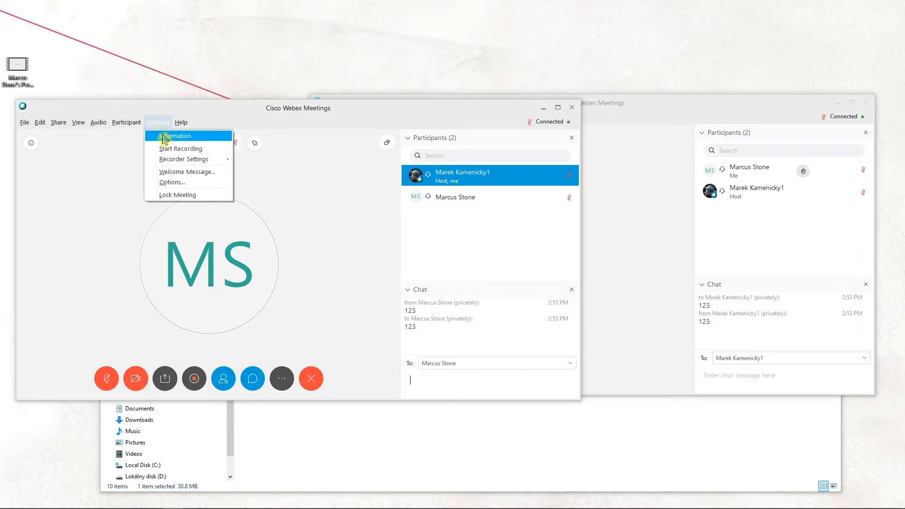
pyautogui.moveTo(184, 159)
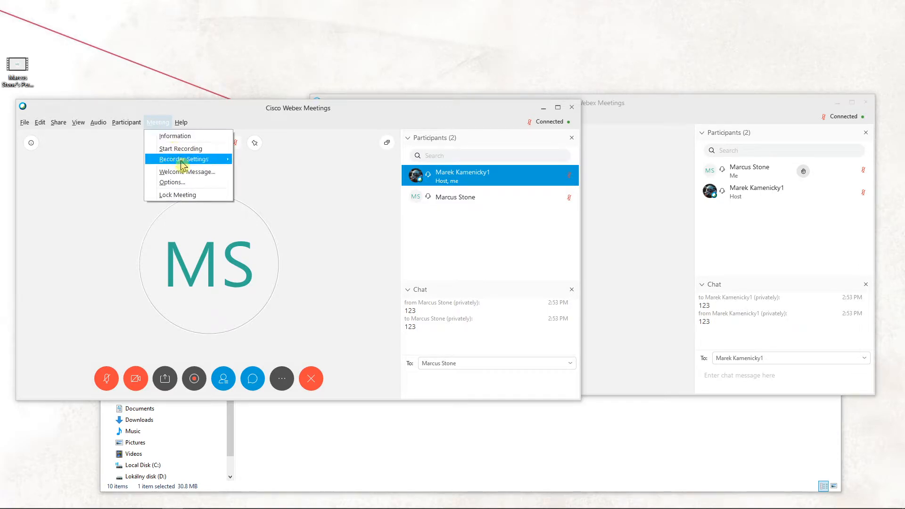
pyautogui.click(176, 136)
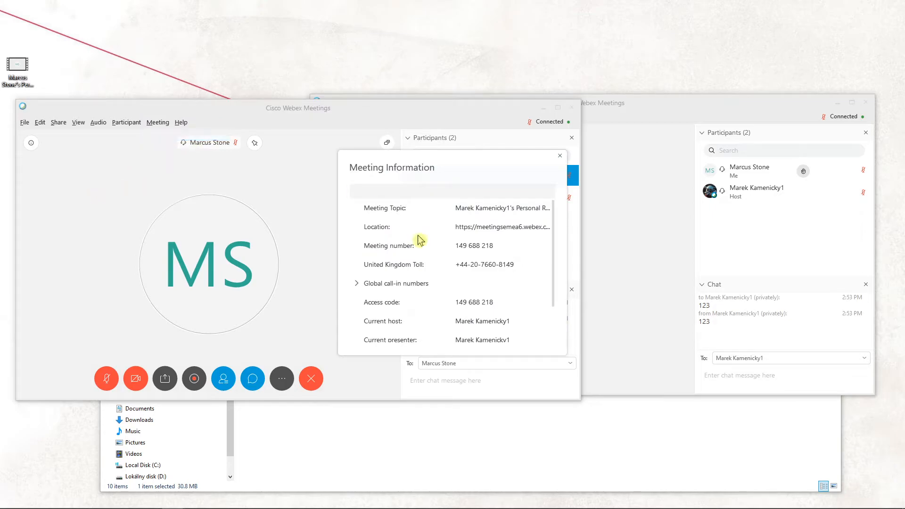
pyautogui.moveTo(517, 326)
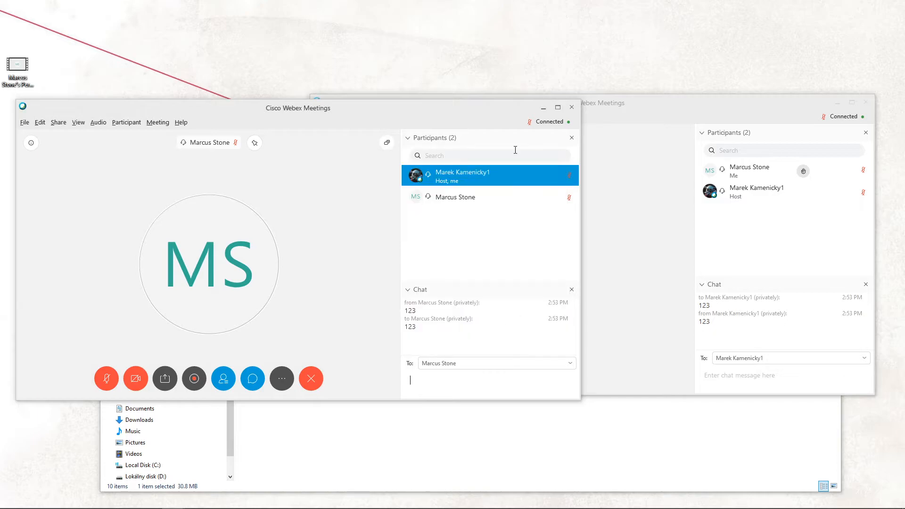
# Copy the meeting's join link from the Participant menu
pyautogui.click(126, 121)
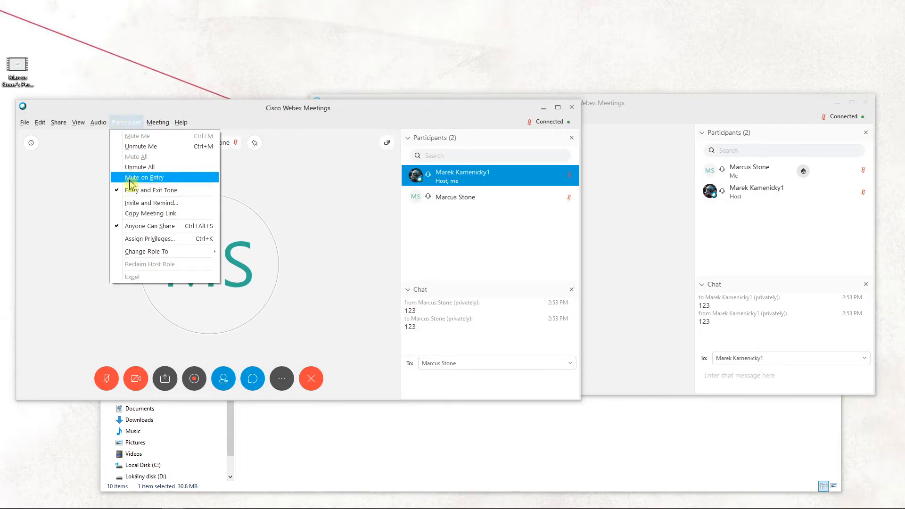
pyautogui.click(150, 213)
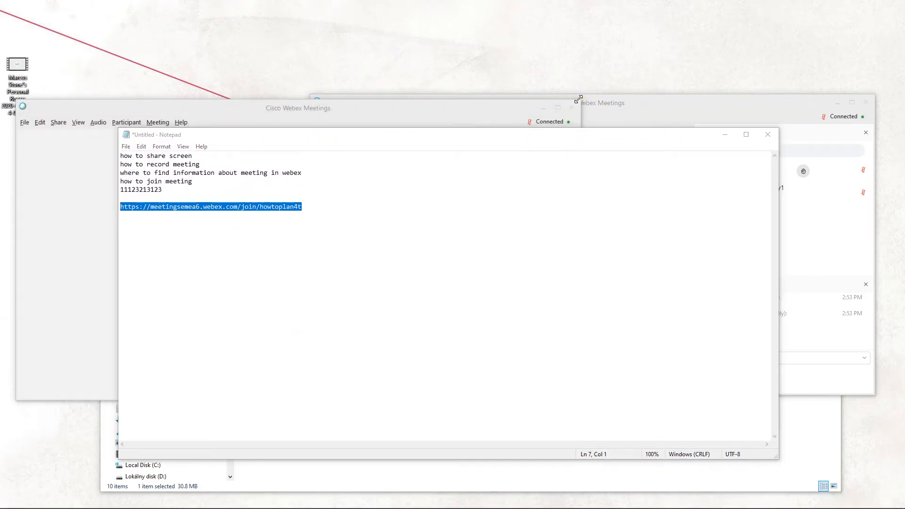
# Paste the meeting link a second time below the first, then dismiss the meeting details
pyautogui.click(421, 117)
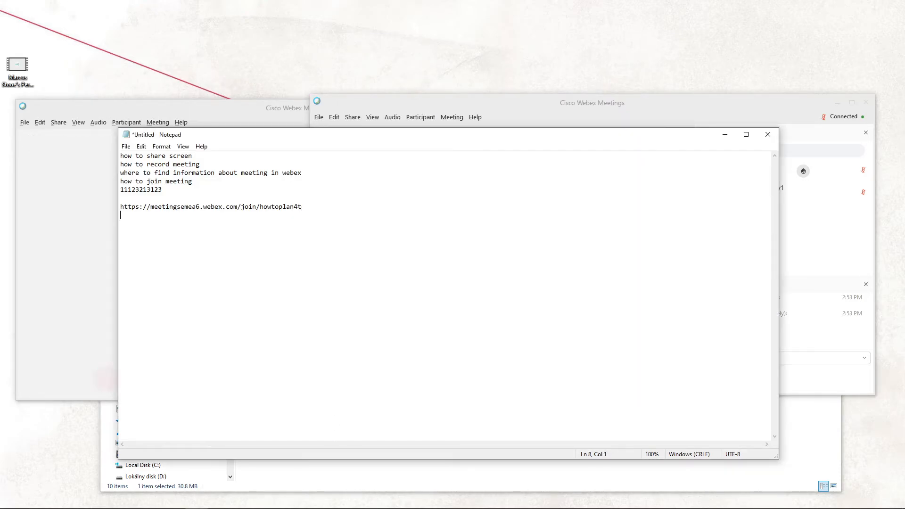
pyautogui.click(325, 138)
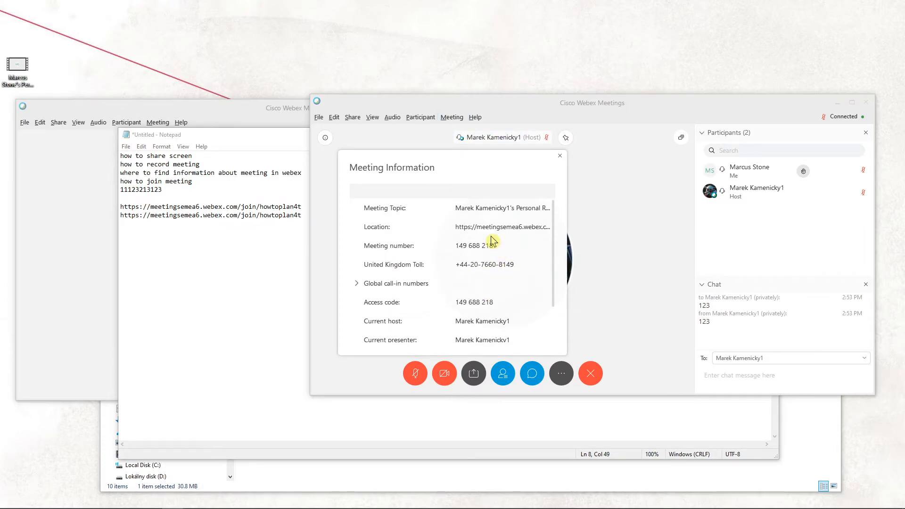
pyautogui.scroll(-3)
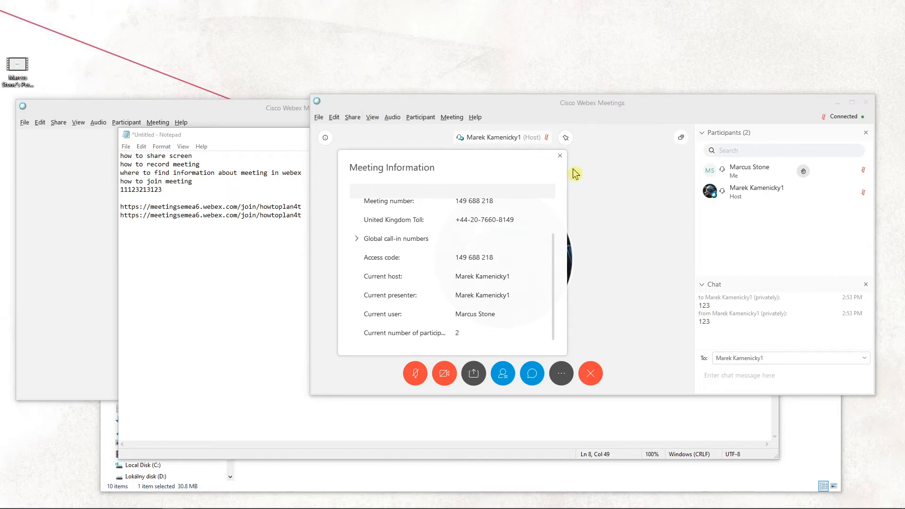
pyautogui.click(352, 117)
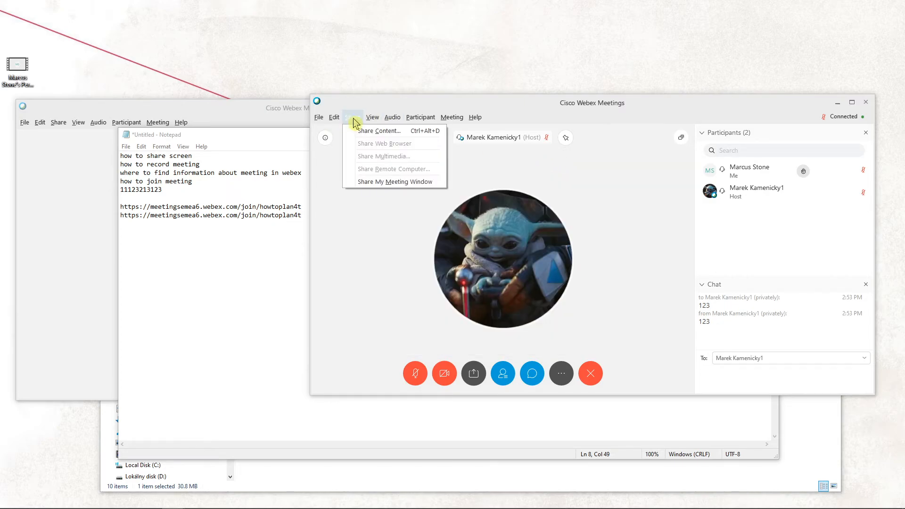
# Bring the other Webex meeting window forward and browse its Audio, Participant and Meeting menus
pyautogui.click(371, 117)
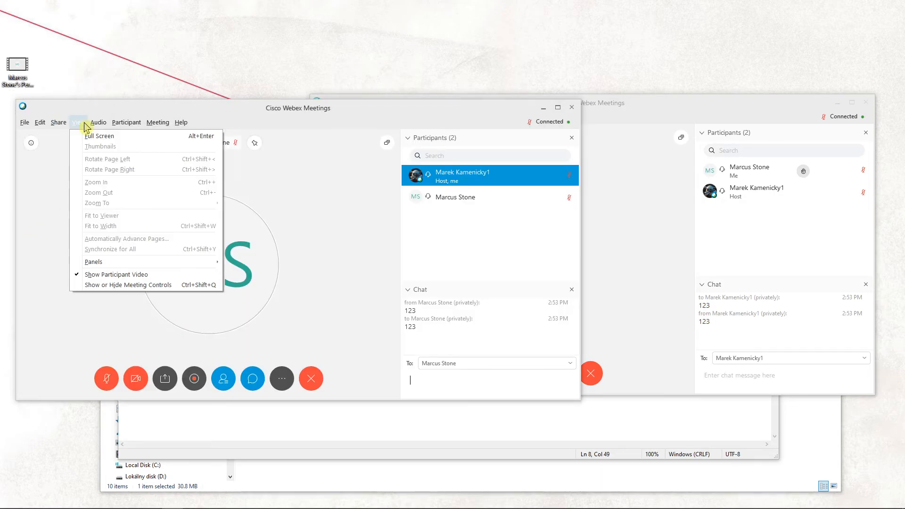
pyautogui.moveTo(94, 261)
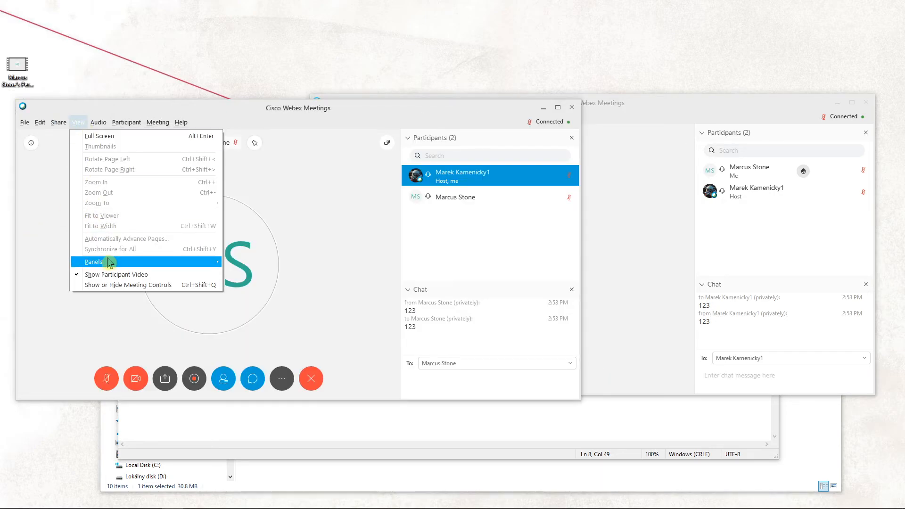
pyautogui.click(97, 122)
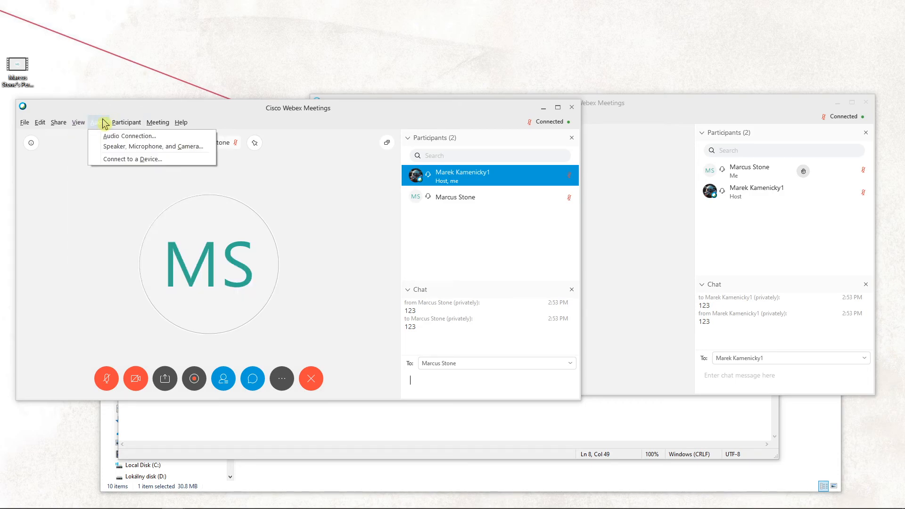
pyautogui.click(125, 122)
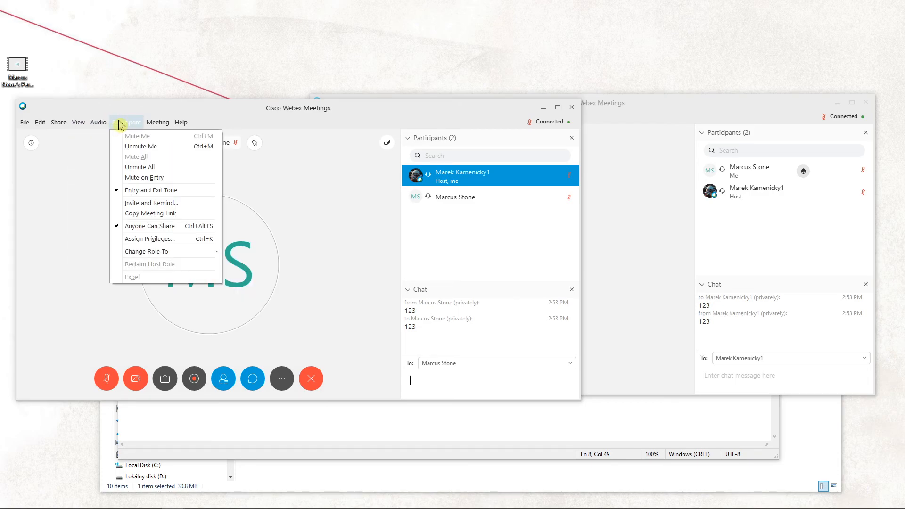
pyautogui.click(157, 121)
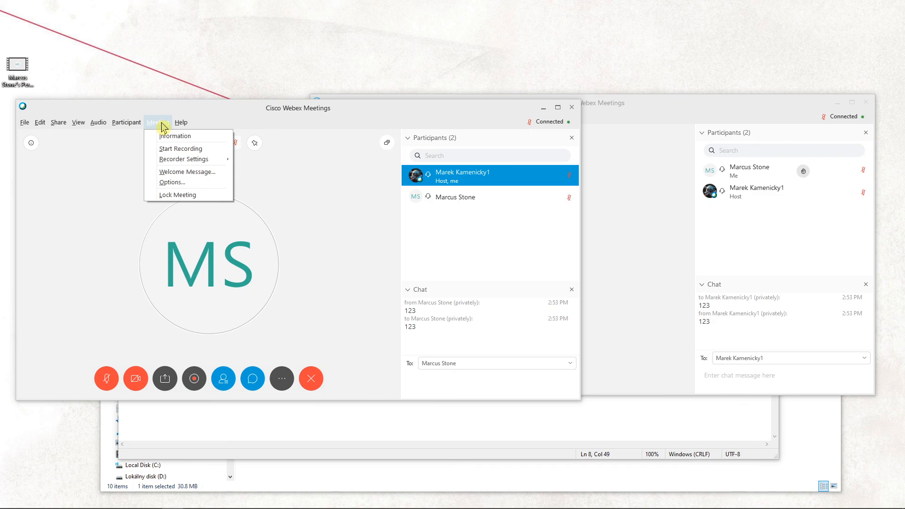